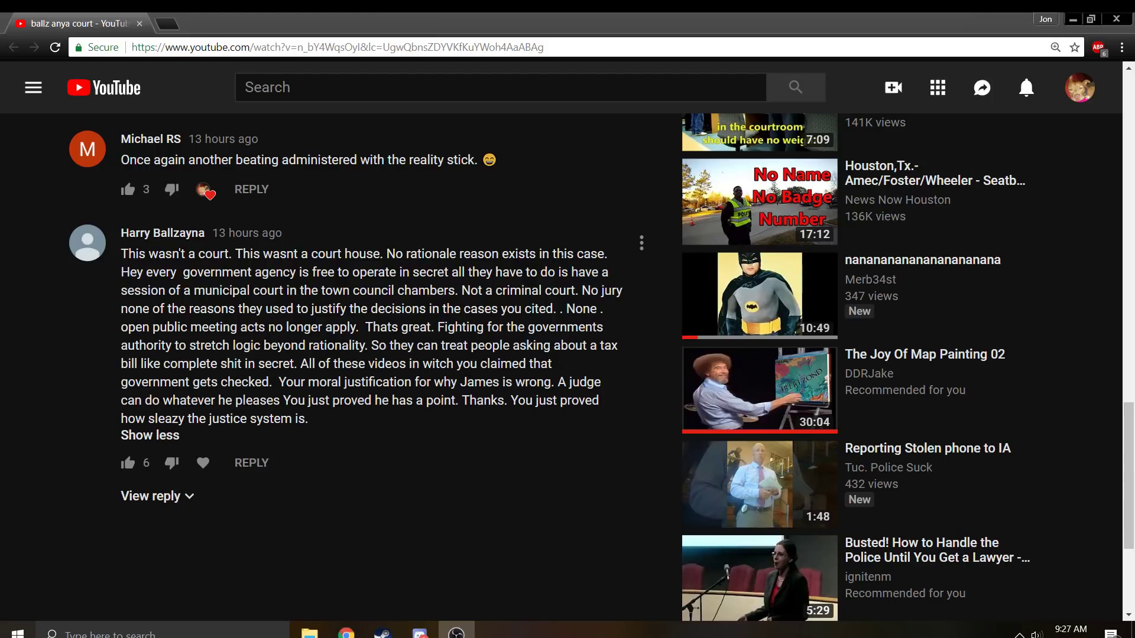
{"action": "scroll", "scroll_direction": "up", "scroll_amount": 3}
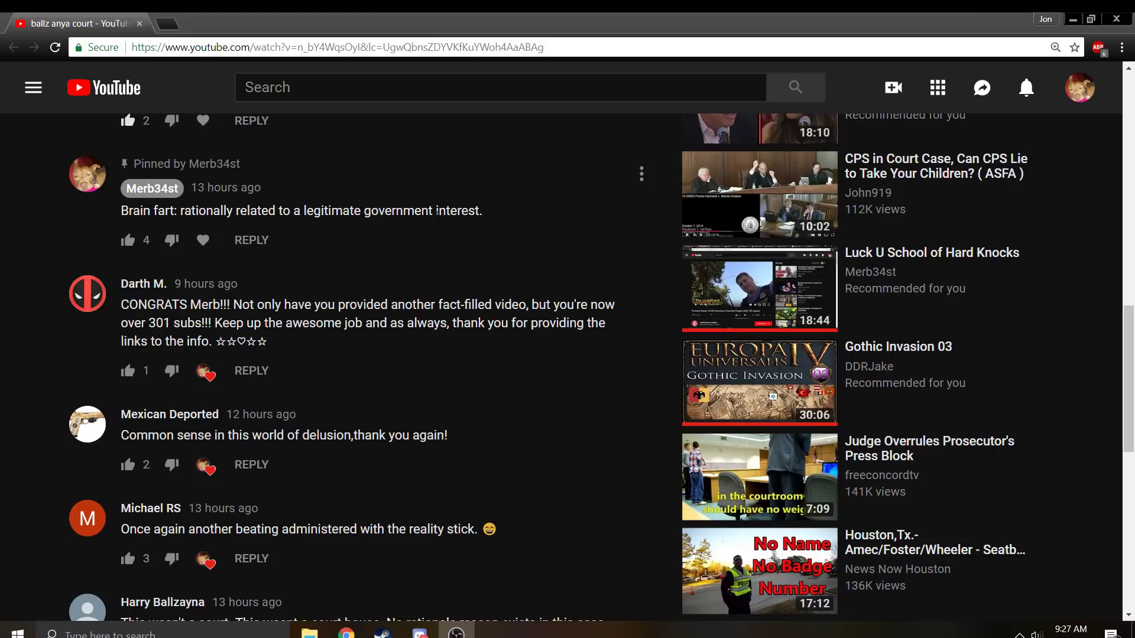
{"action": "mouse_move", "coordinate": [284, 234]}
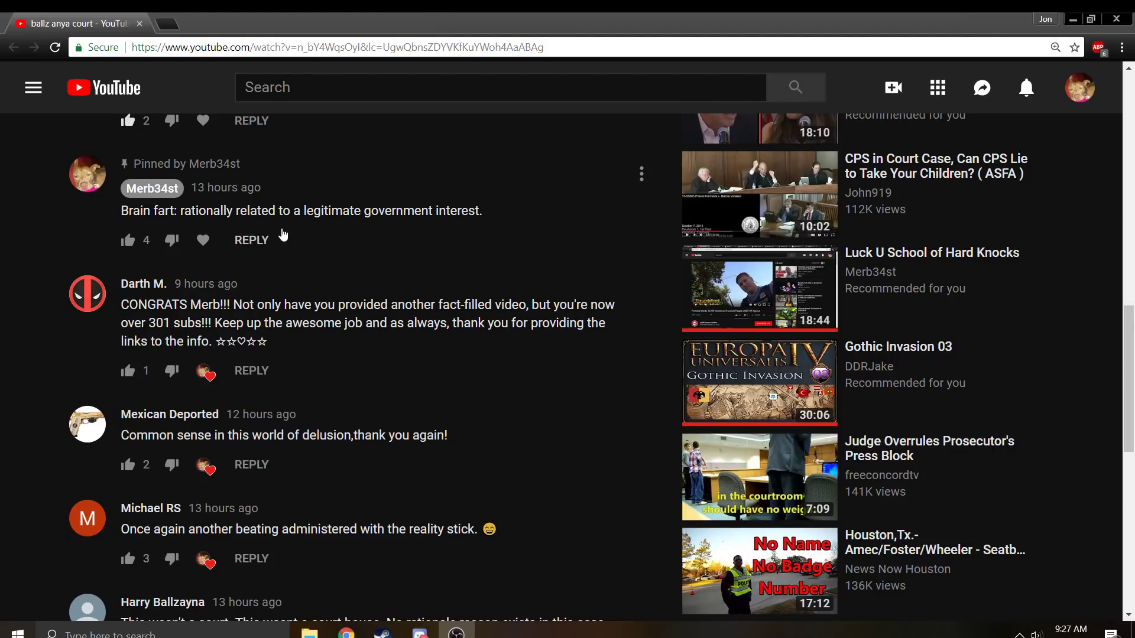
{"action": "mouse_move", "coordinate": [252, 224]}
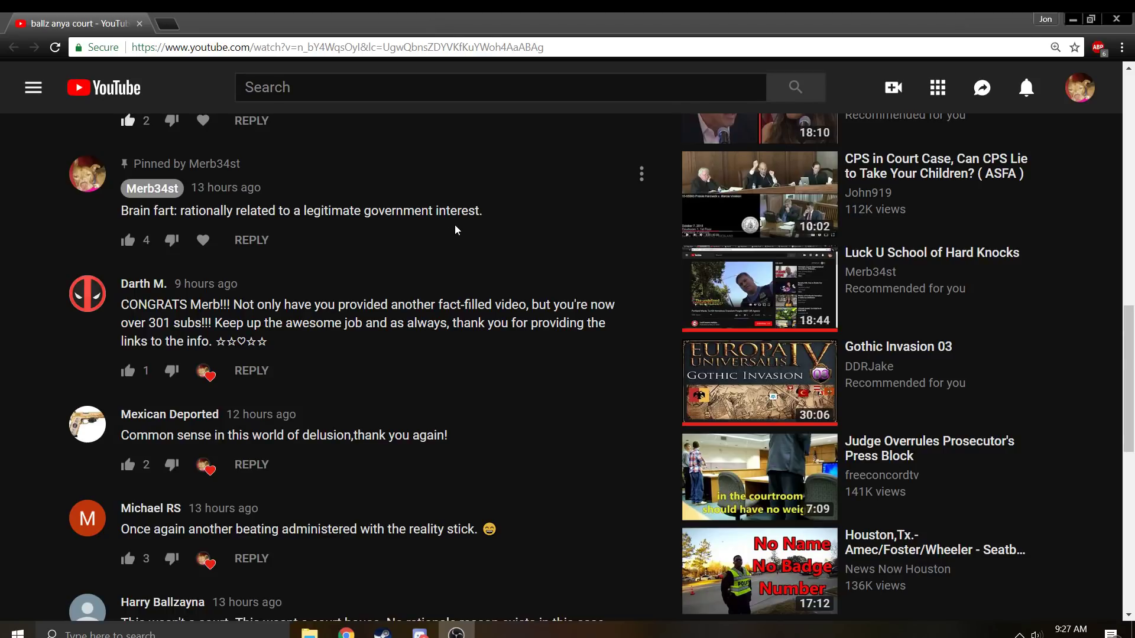
{"action": "mouse_move", "coordinate": [410, 243]}
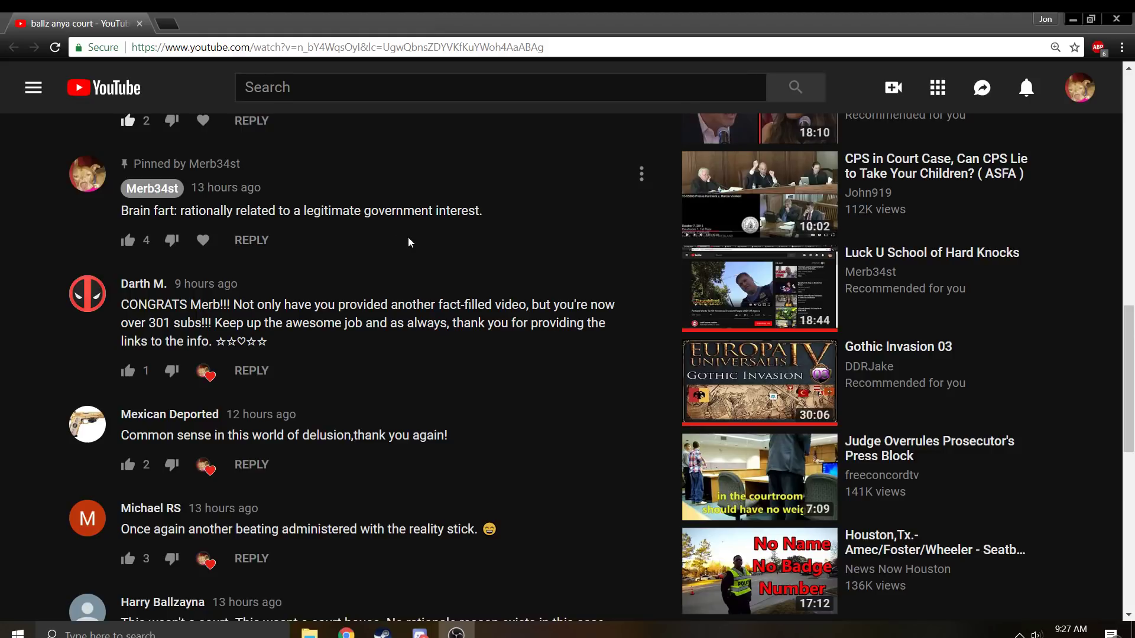
{"action": "mouse_move", "coordinate": [439, 227]}
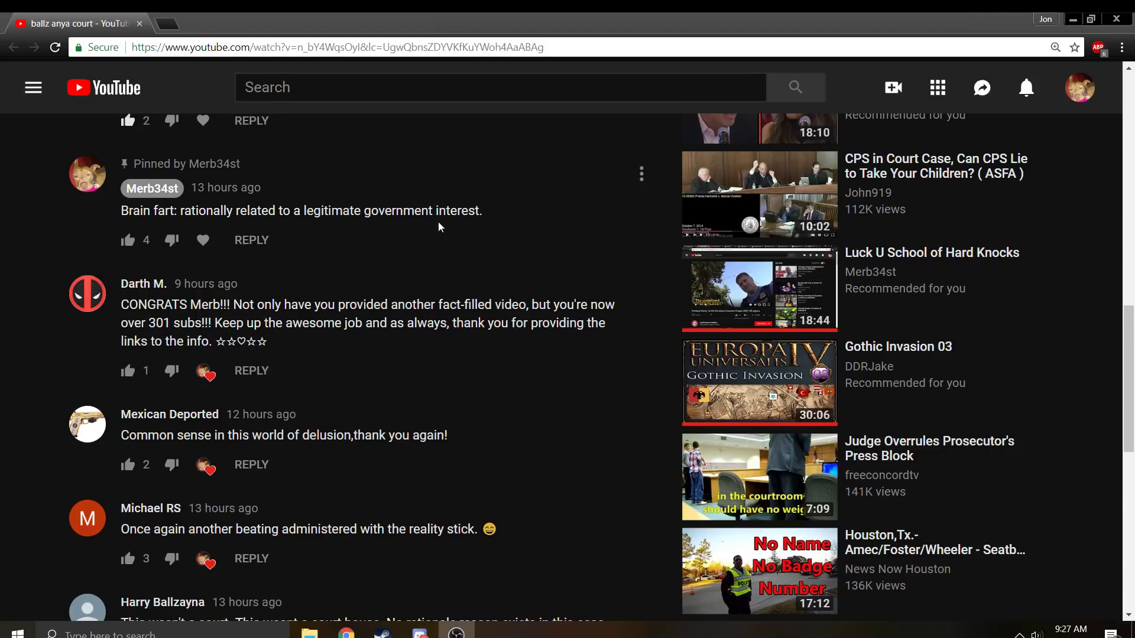
{"action": "mouse_move", "coordinate": [217, 224]}
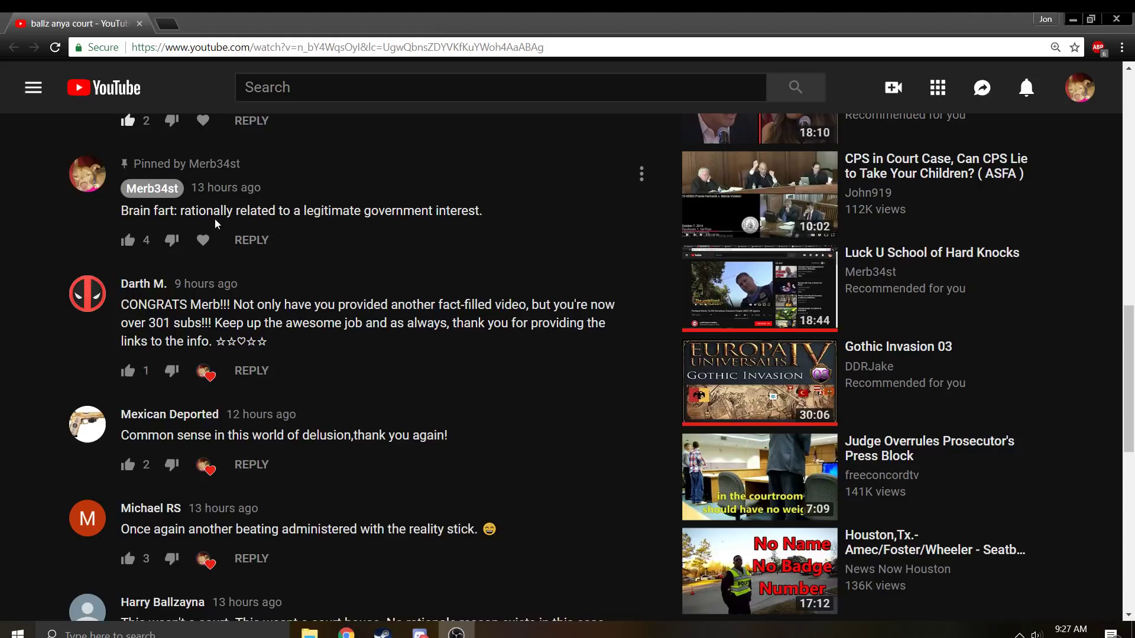
{"action": "mouse_move", "coordinate": [290, 235]}
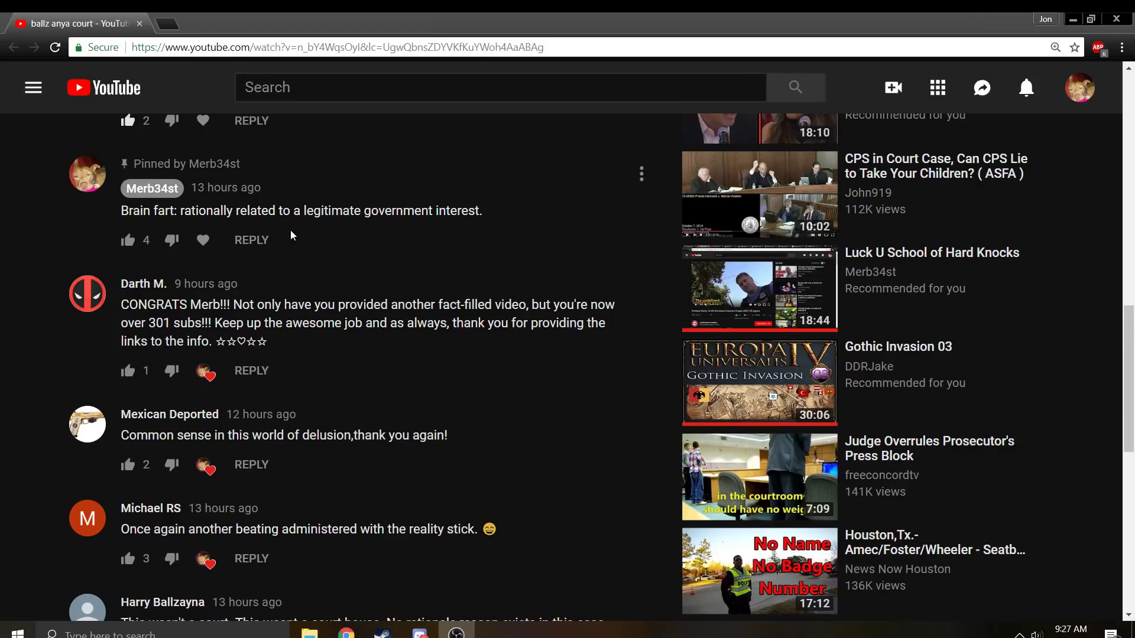
{"action": "mouse_move", "coordinate": [322, 250]}
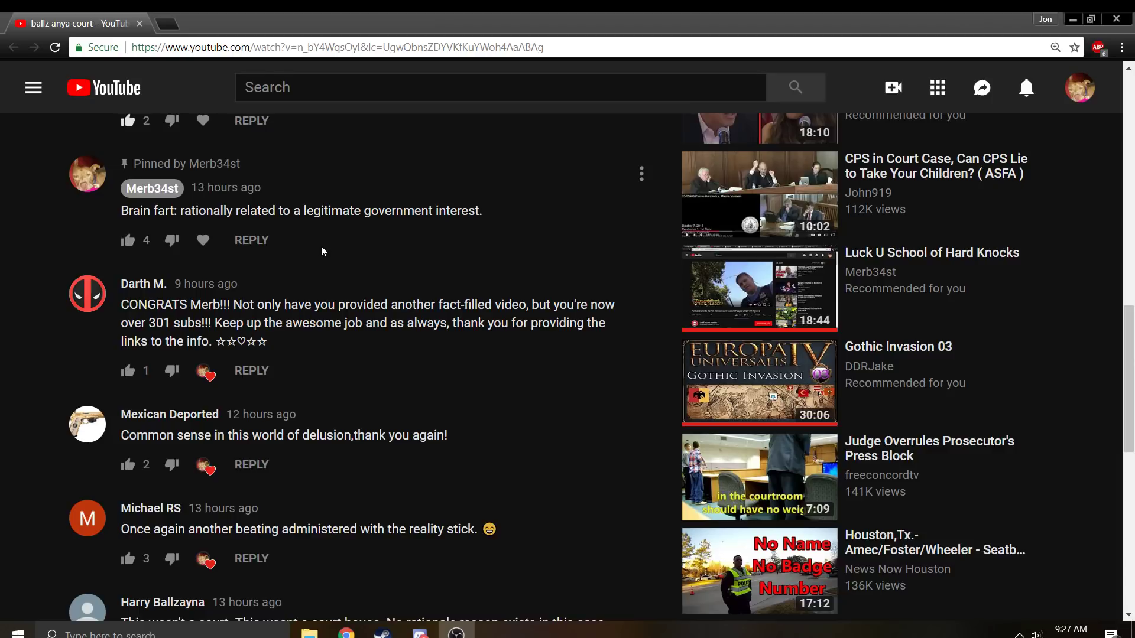
{"action": "mouse_move", "coordinate": [349, 251]}
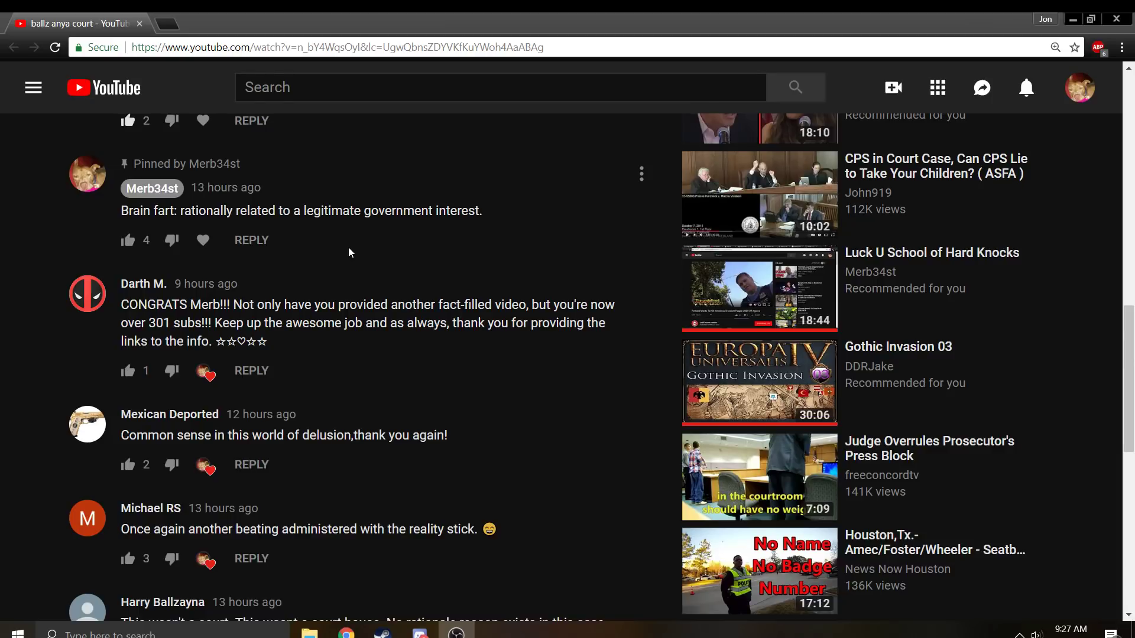
Step: Scroll down to the expanded Harry Ballzayna comment and highlight its opening sentence about the hearing not being a court
{"action": "scroll", "scroll_direction": "down", "scroll_amount": 3}
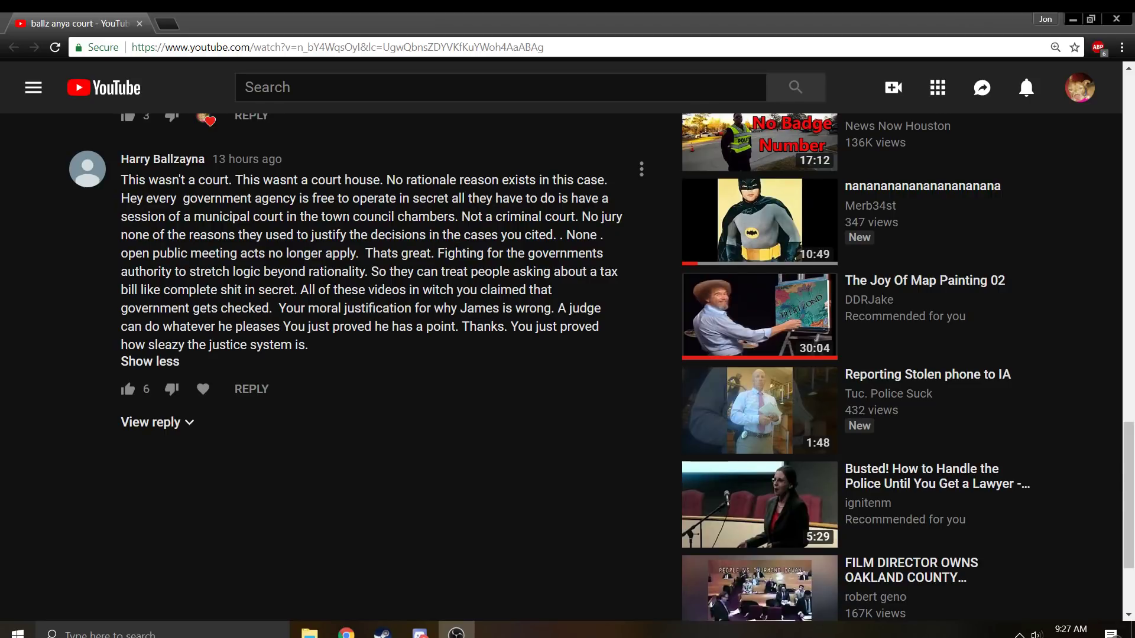
{"action": "left_click_drag", "start_coordinate": [144, 197], "coordinate": [454, 217]}
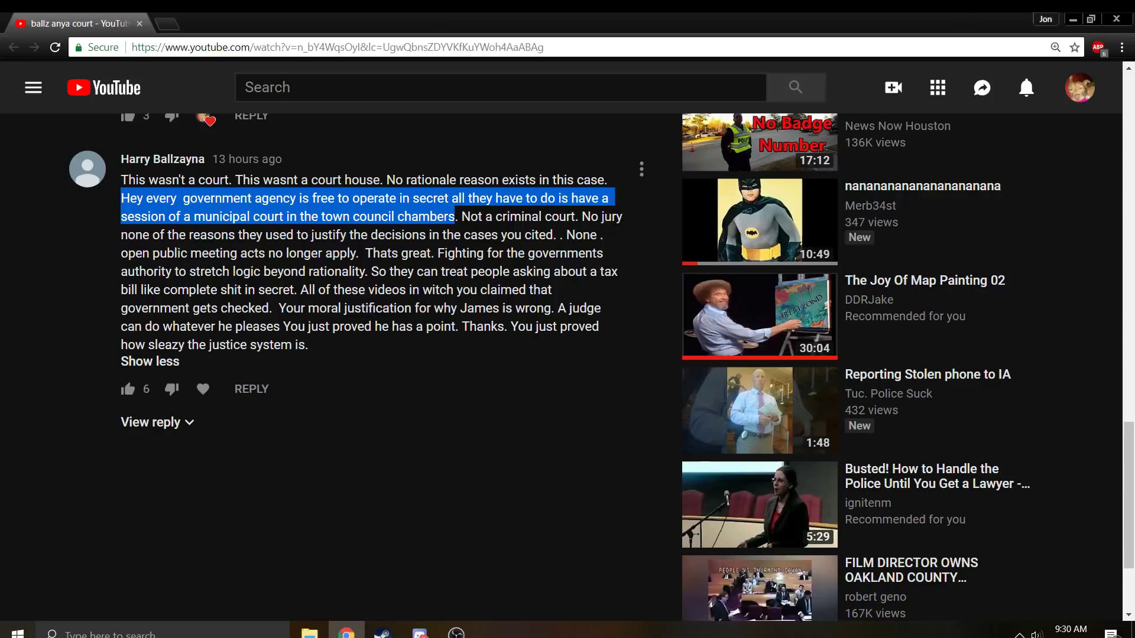
{"action": "mouse_move", "coordinate": [515, 232]}
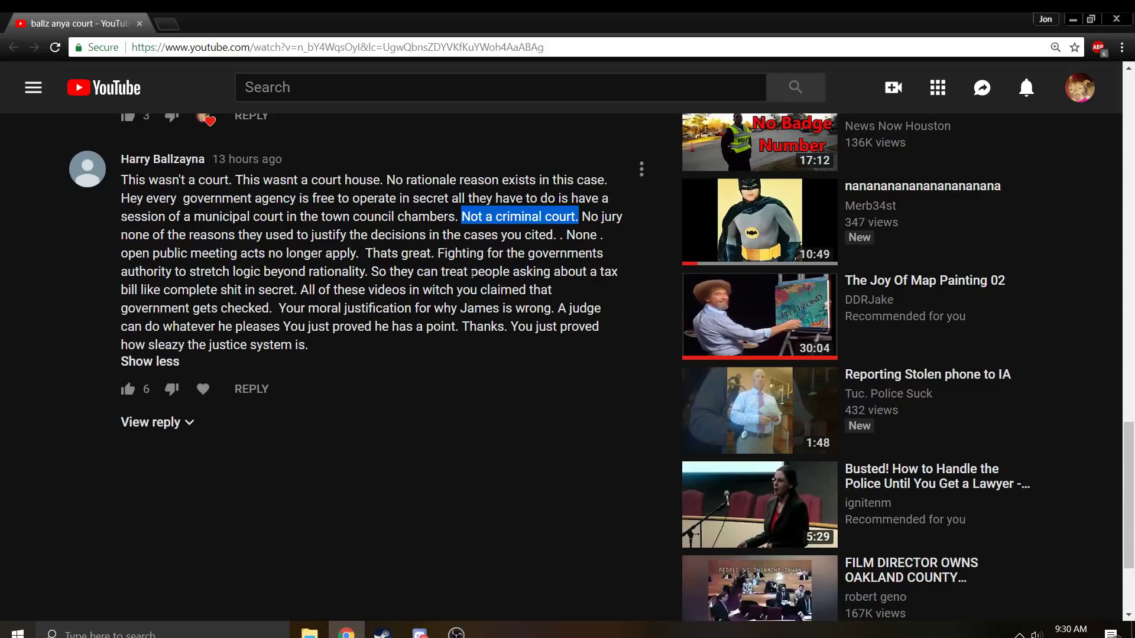
{"action": "mouse_move", "coordinate": [617, 234]}
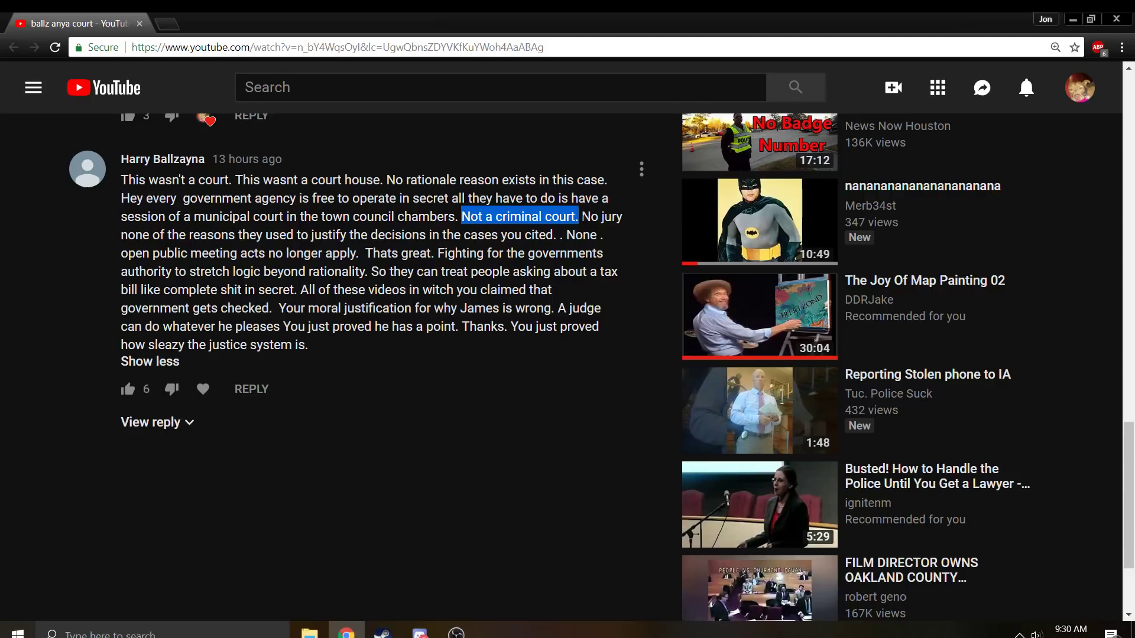
Step: Highlight the sentence saying no jury and none of the reasons from the cited cases apply
{"action": "left_click_drag", "start_coordinate": [581, 215], "coordinate": [593, 234]}
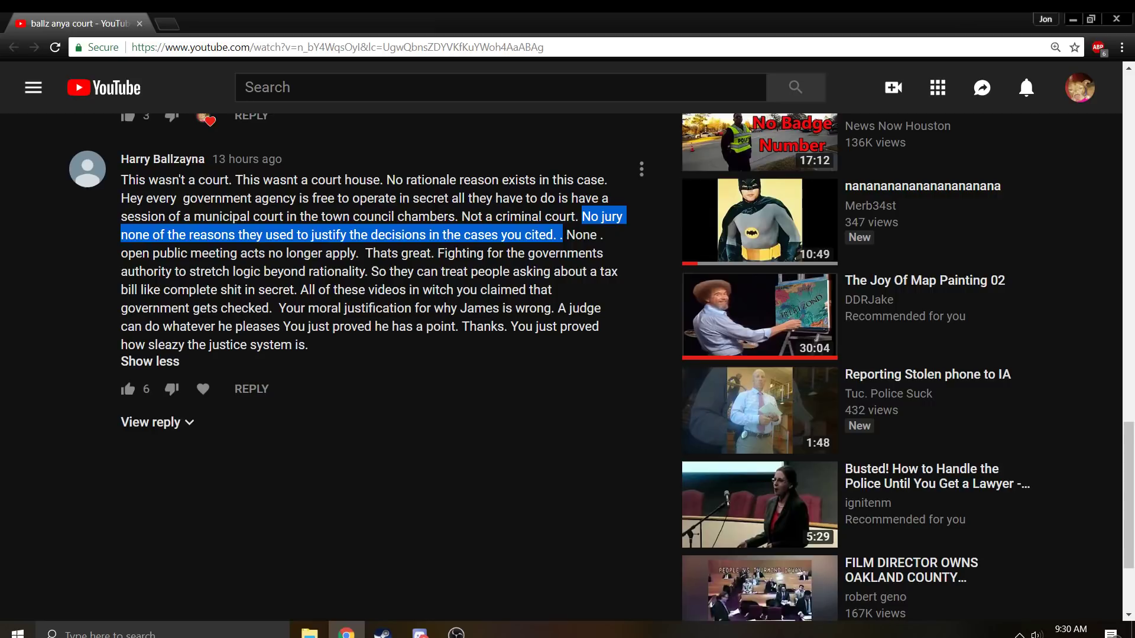
{"action": "mouse_move", "coordinate": [573, 298]}
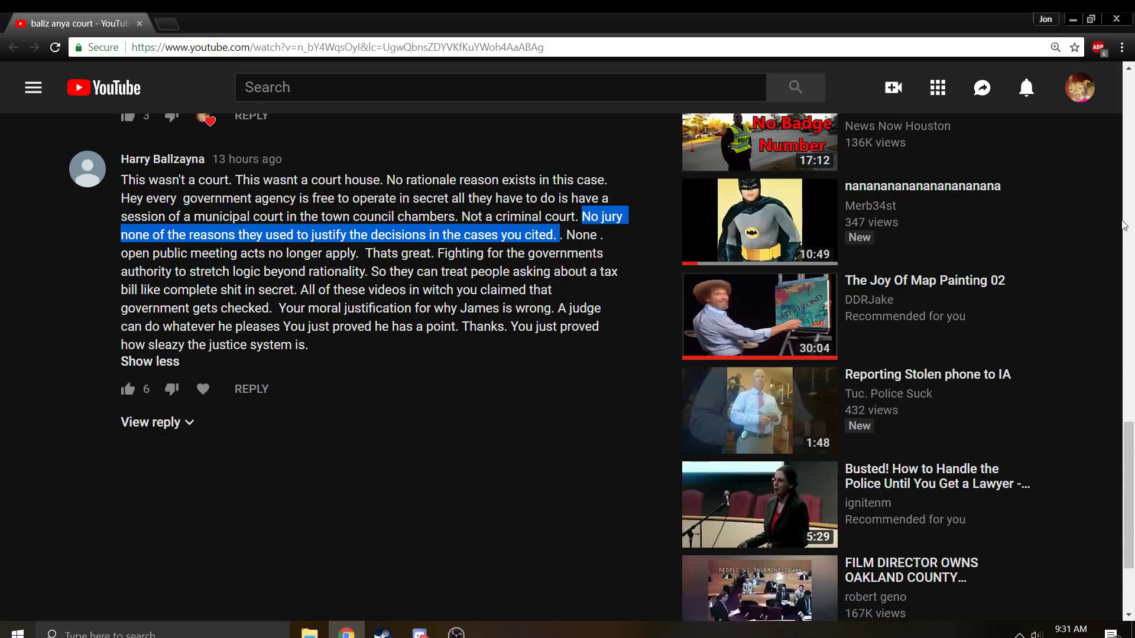
{"action": "mouse_move", "coordinate": [1078, 338]}
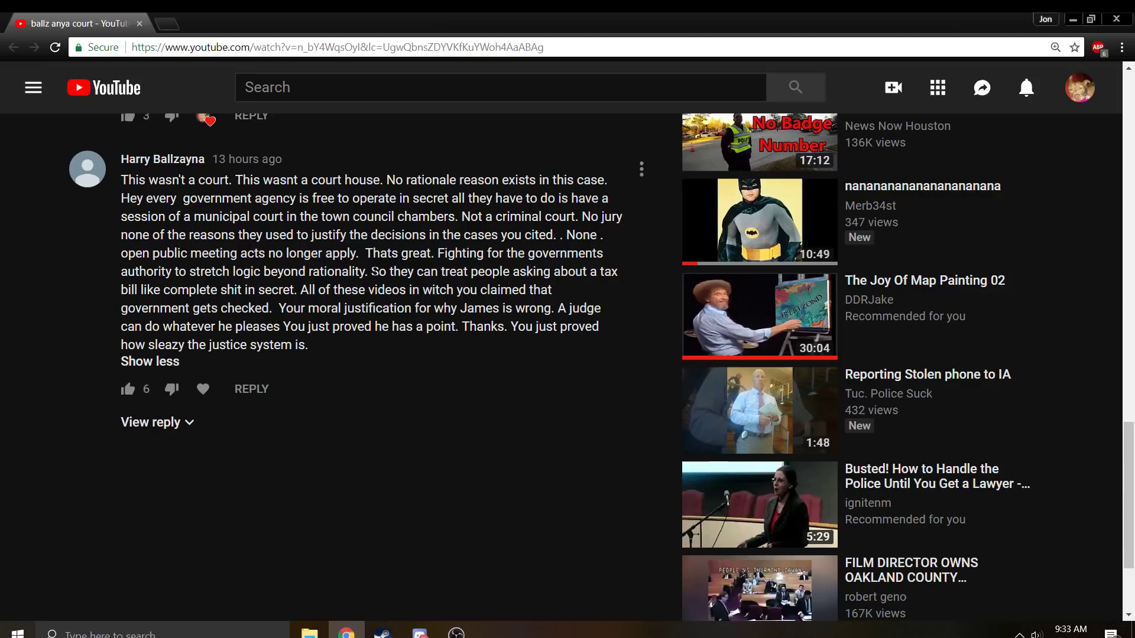
Step: Highlight the sentence about treating people asking about a tax bill badly in secret
{"action": "left_click_drag", "start_coordinate": [369, 271], "coordinate": [276, 290]}
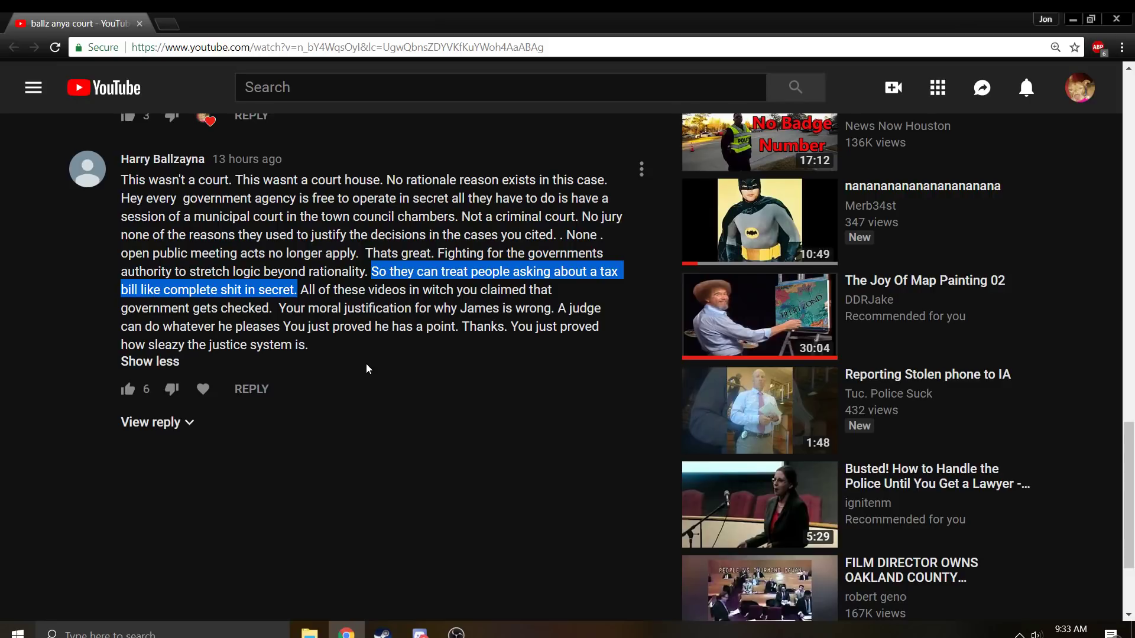
{"action": "mouse_move", "coordinate": [357, 380]}
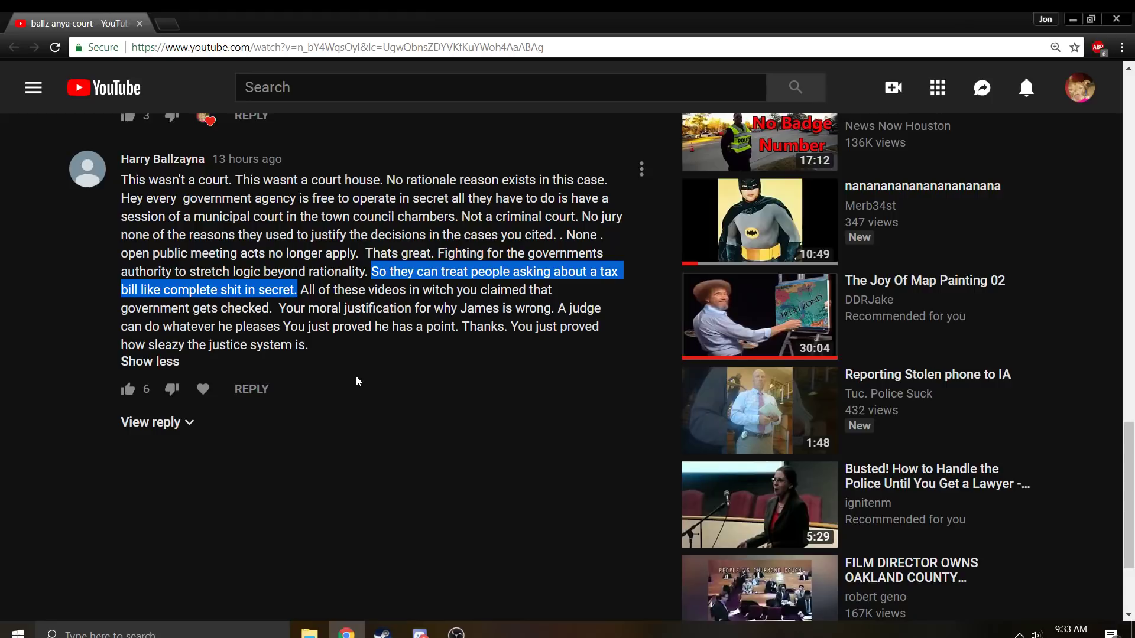
{"action": "mouse_move", "coordinate": [378, 341]}
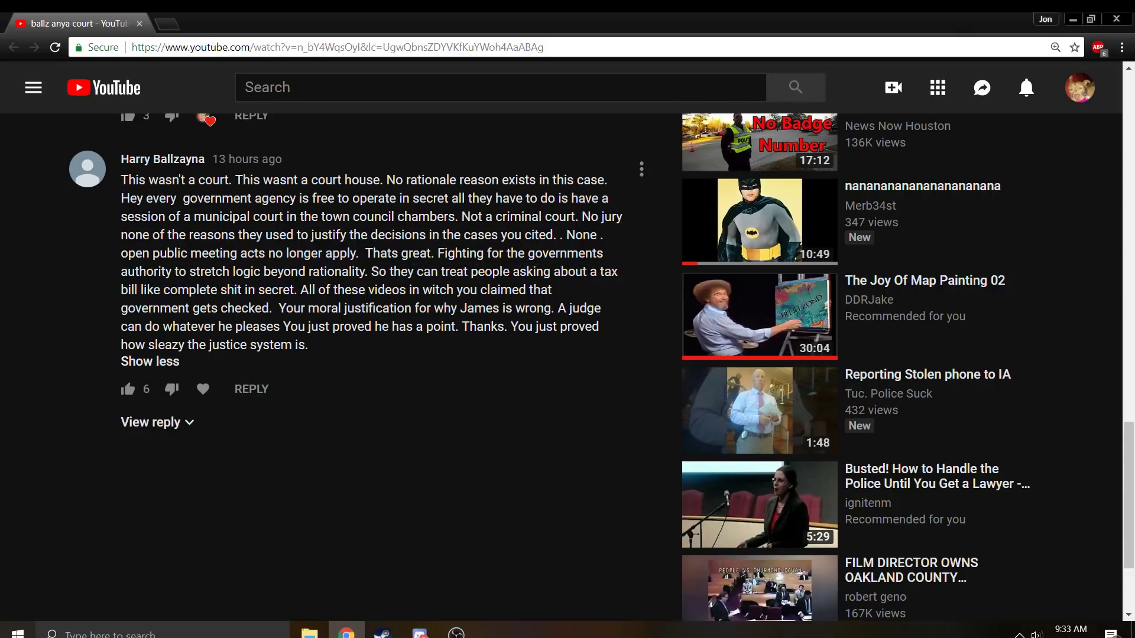
Step: Highlight 'All of these videos in witch you claimed that government gets checked.'
{"action": "left_click_drag", "start_coordinate": [303, 289], "coordinate": [271, 307]}
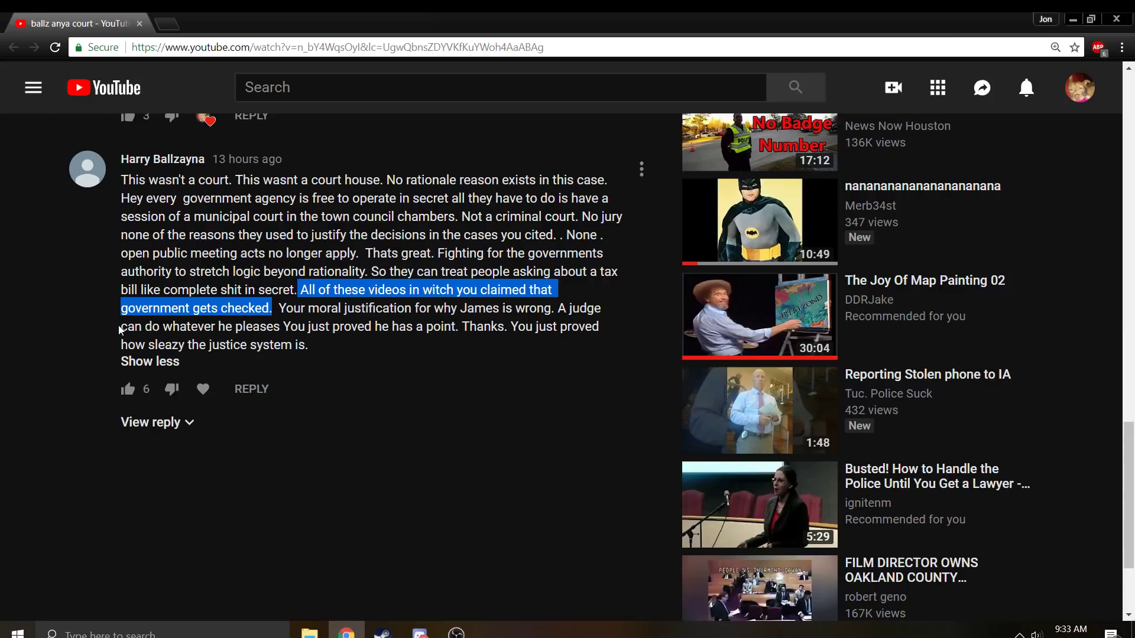
{"action": "mouse_move", "coordinate": [231, 378]}
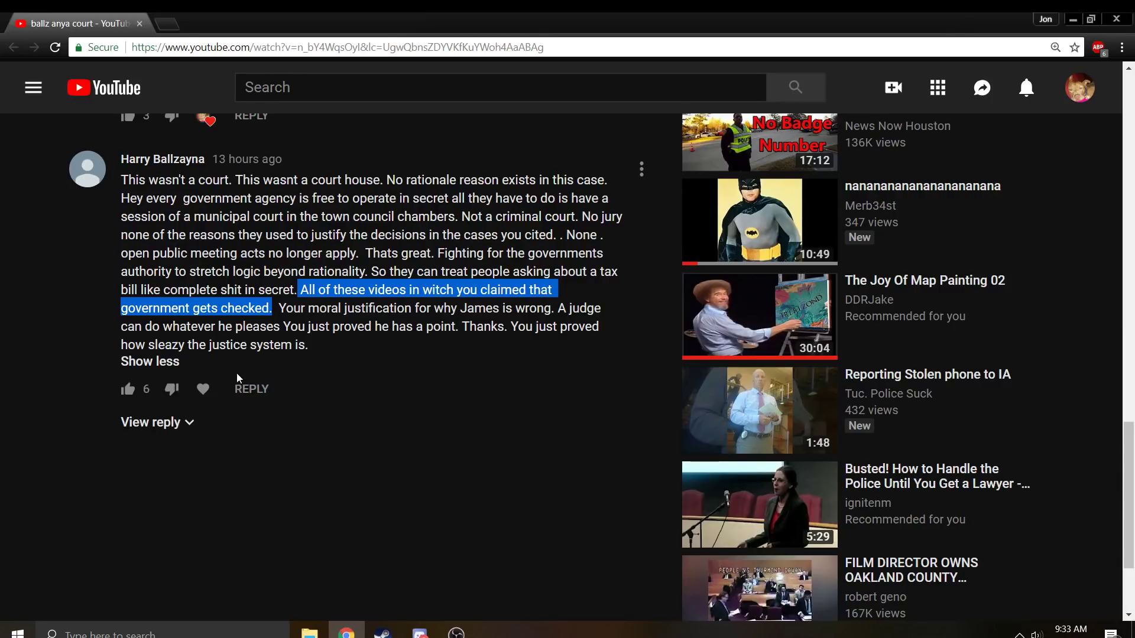
{"action": "mouse_move", "coordinate": [331, 320]}
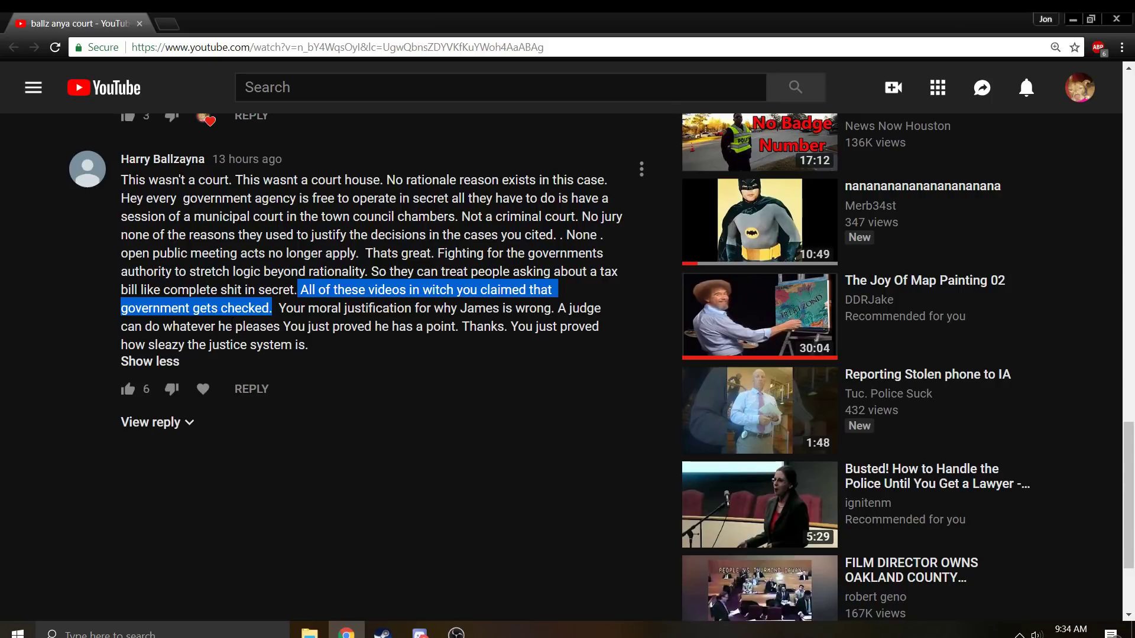
{"action": "mouse_move", "coordinate": [285, 285]}
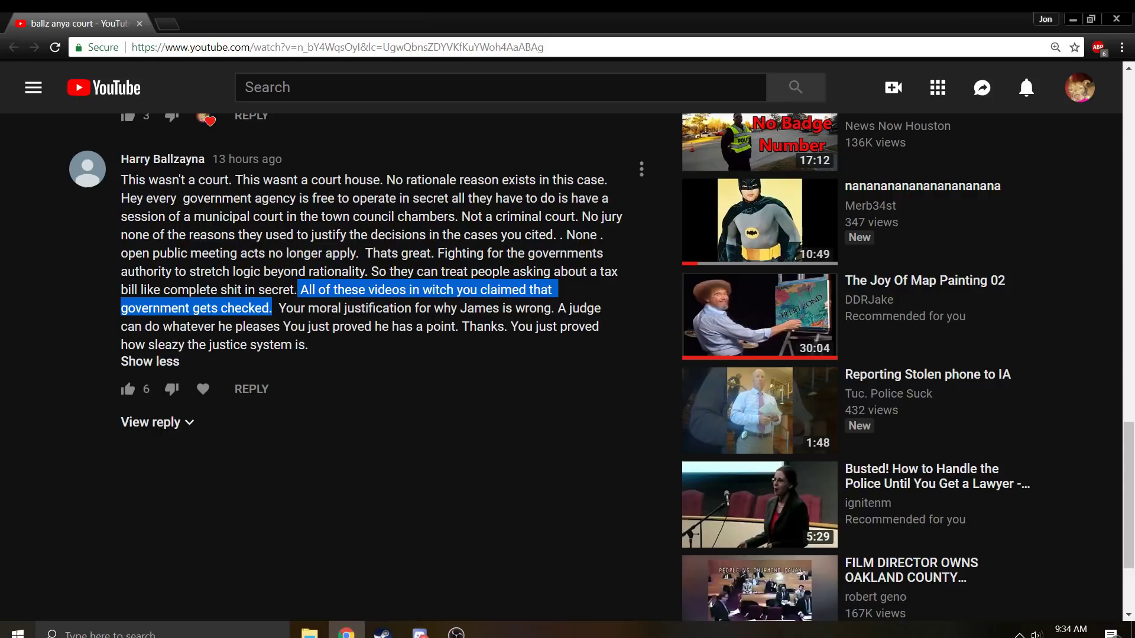
Step: Highlight 'Your moral justification for why James is wrong.'
{"action": "left_click_drag", "start_coordinate": [277, 308], "coordinate": [556, 307]}
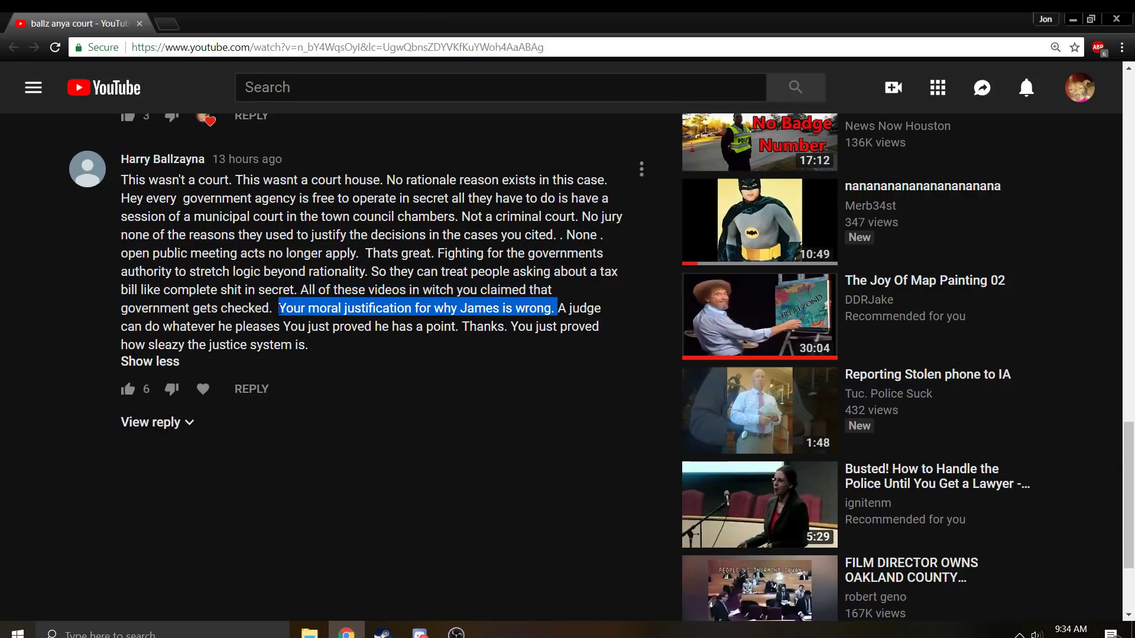
{"action": "mouse_move", "coordinate": [429, 393]}
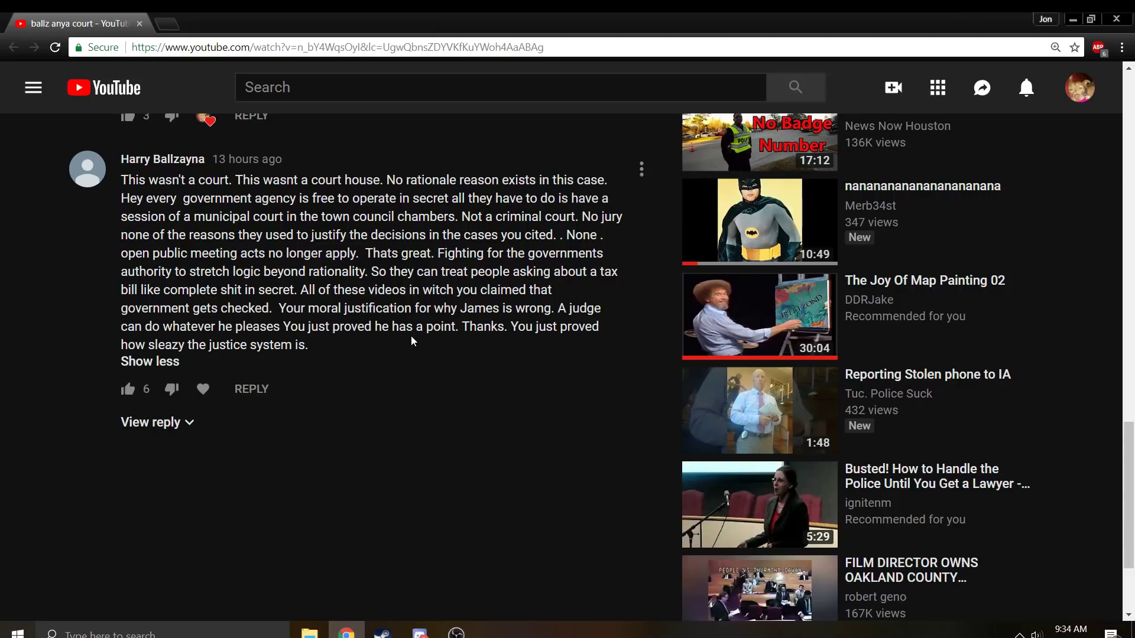
{"action": "mouse_move", "coordinate": [416, 340]}
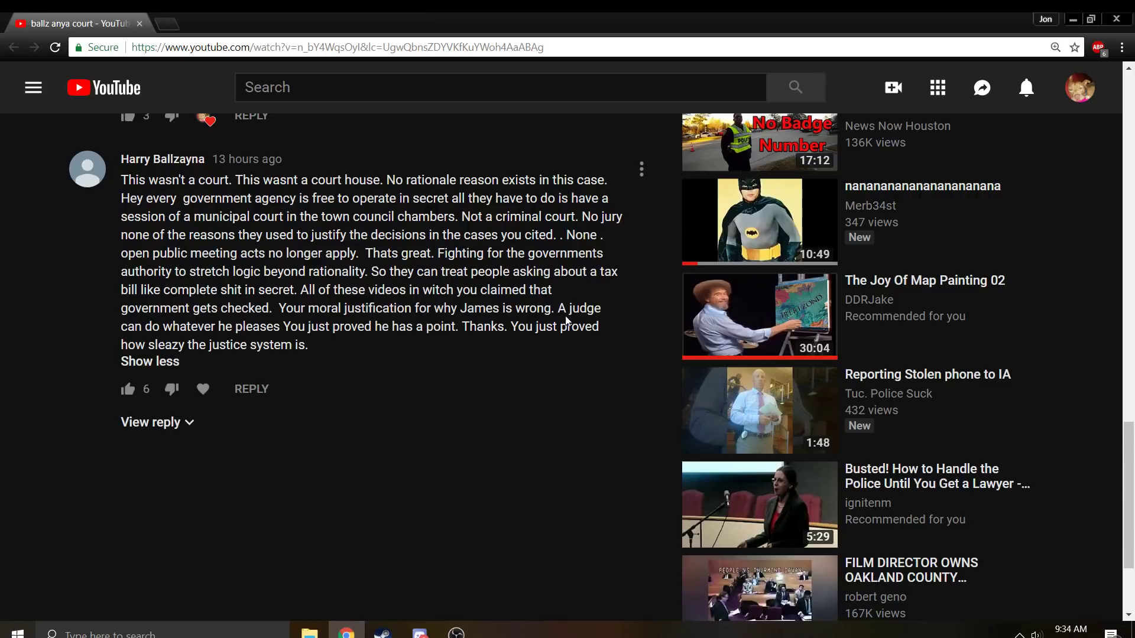
Step: Highlight the phrase 'A judge can do whatever he pleases' in the comment
{"action": "left_click_drag", "start_coordinate": [558, 307], "coordinate": [379, 326]}
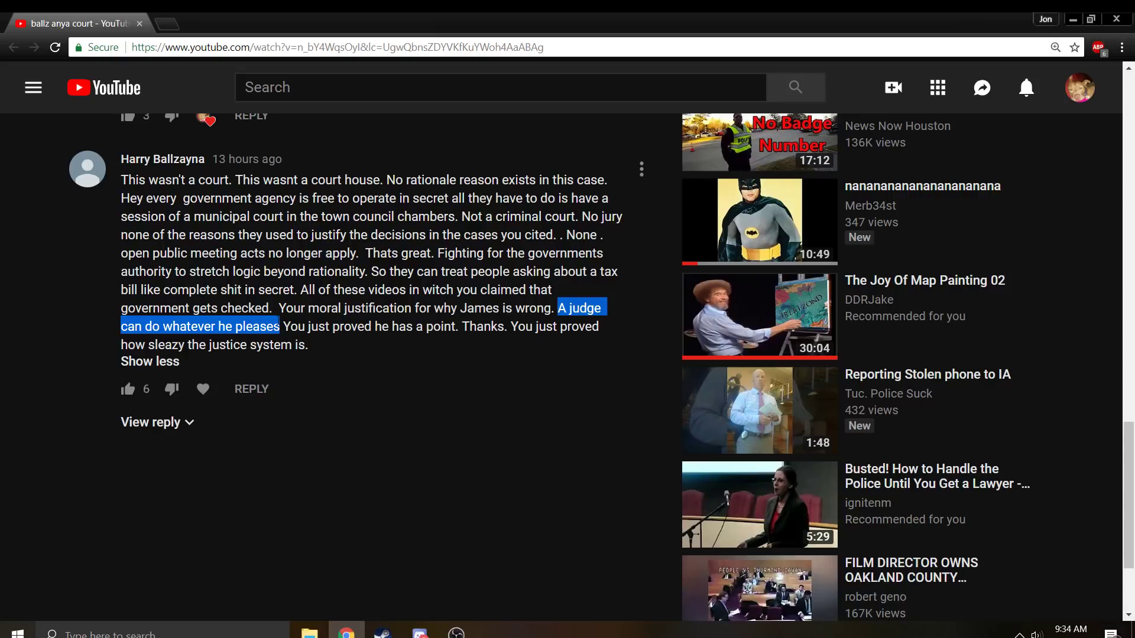
{"action": "mouse_move", "coordinate": [303, 366]}
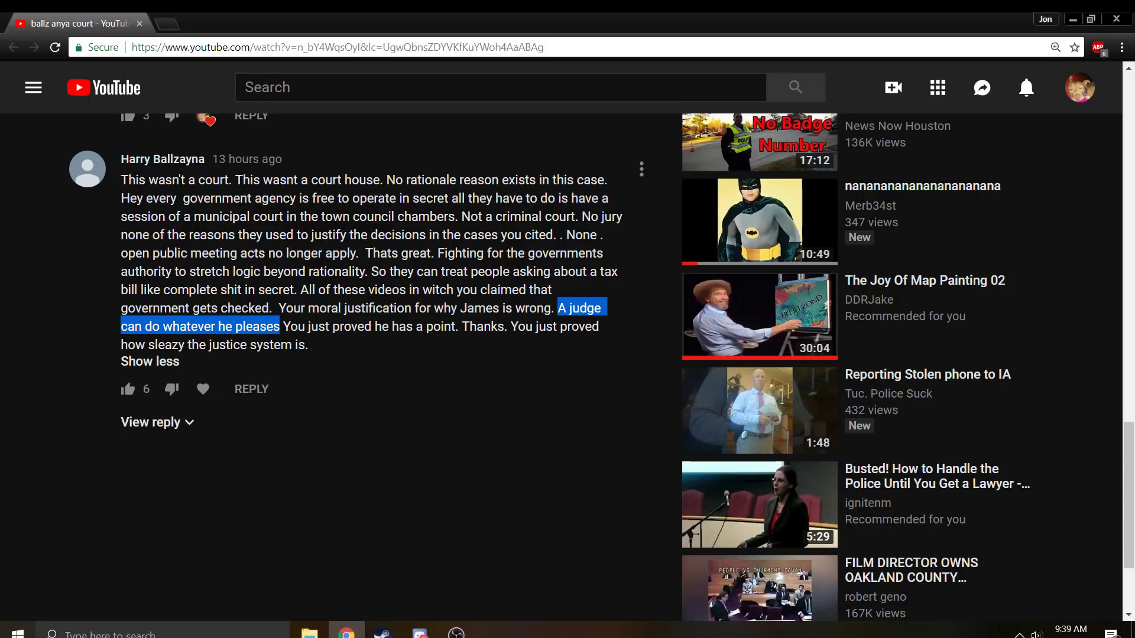
{"action": "mouse_move", "coordinate": [247, 303]}
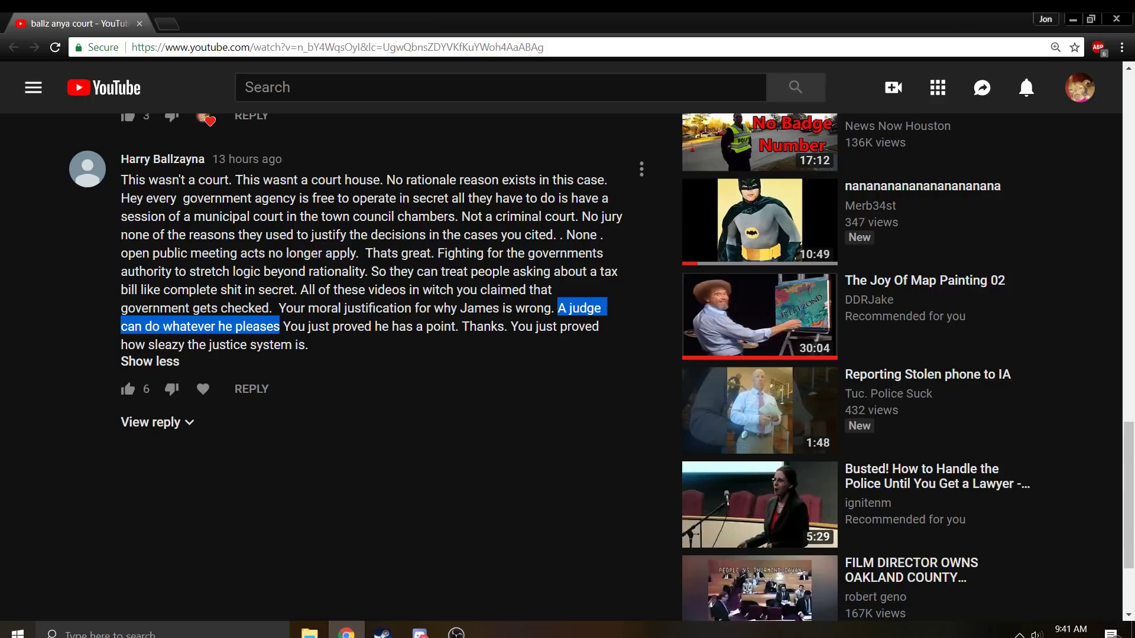
{"action": "mouse_move", "coordinate": [222, 283]}
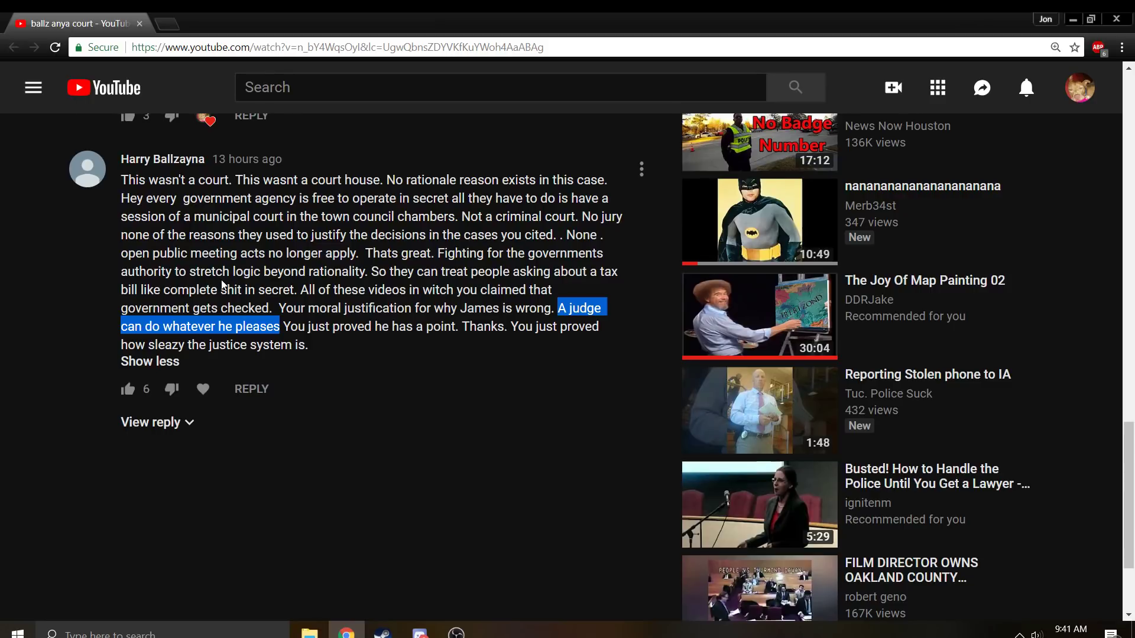
{"action": "mouse_move", "coordinate": [227, 286]}
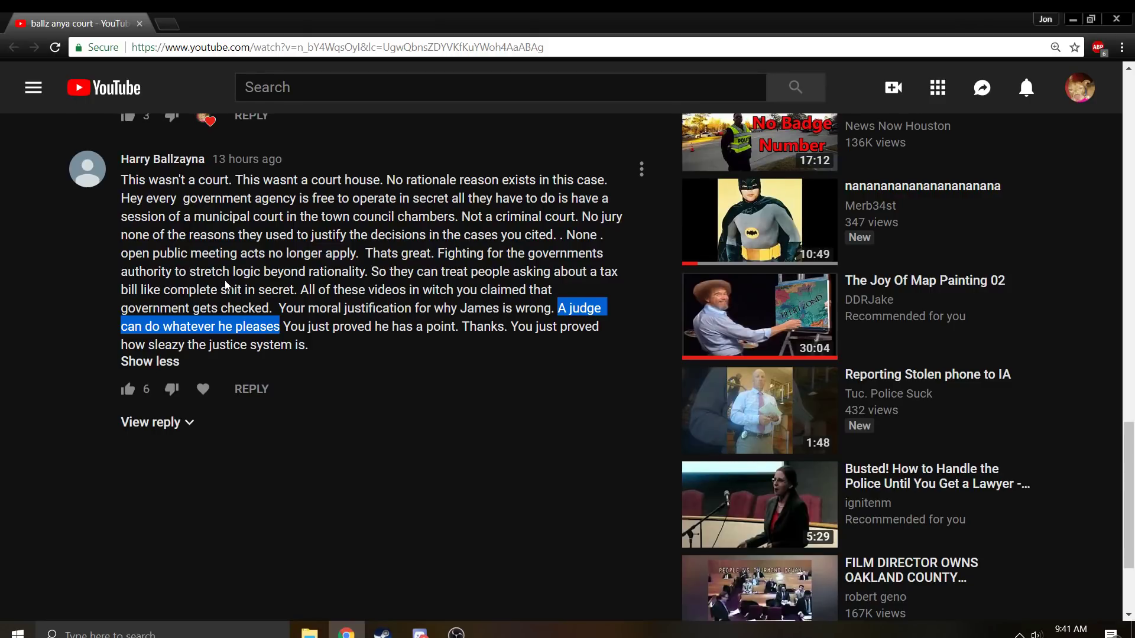